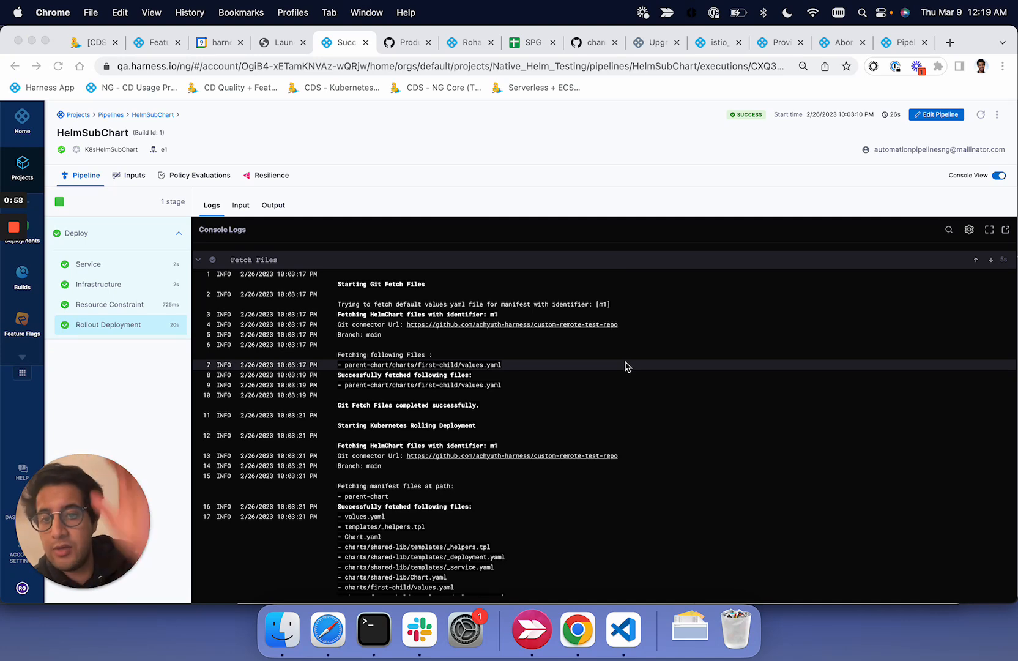
Switch the pipeline to Visual and open the Deploy stage's K8sHelmSubChart service settings
{"action": "scroll", "scroll_direction": "down", "scroll_amount": 3}
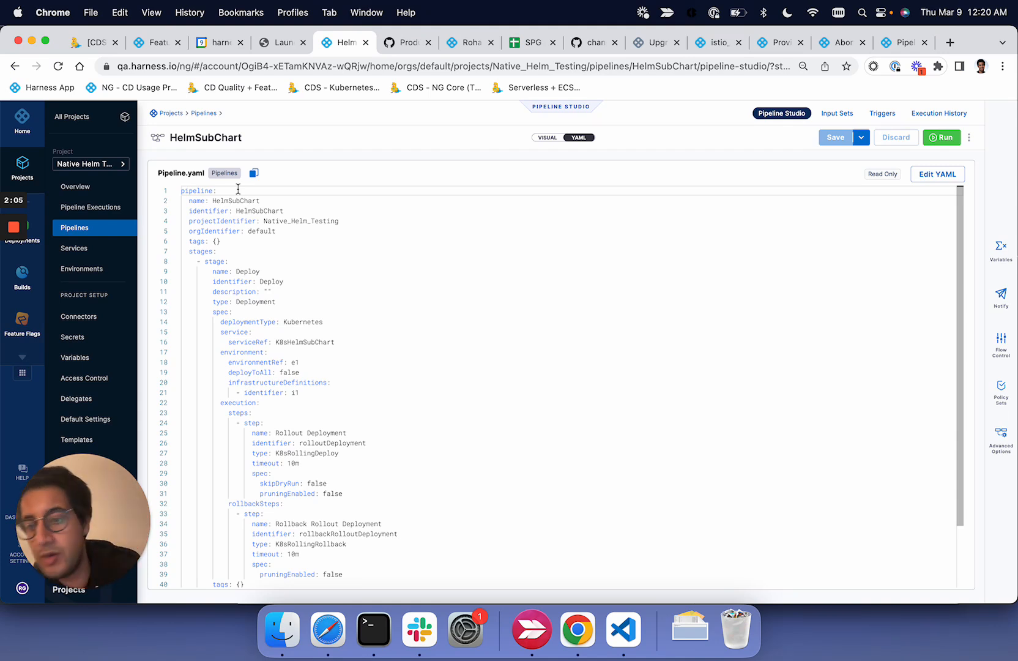
{"action": "mouse_move", "coordinate": [497, 157]}
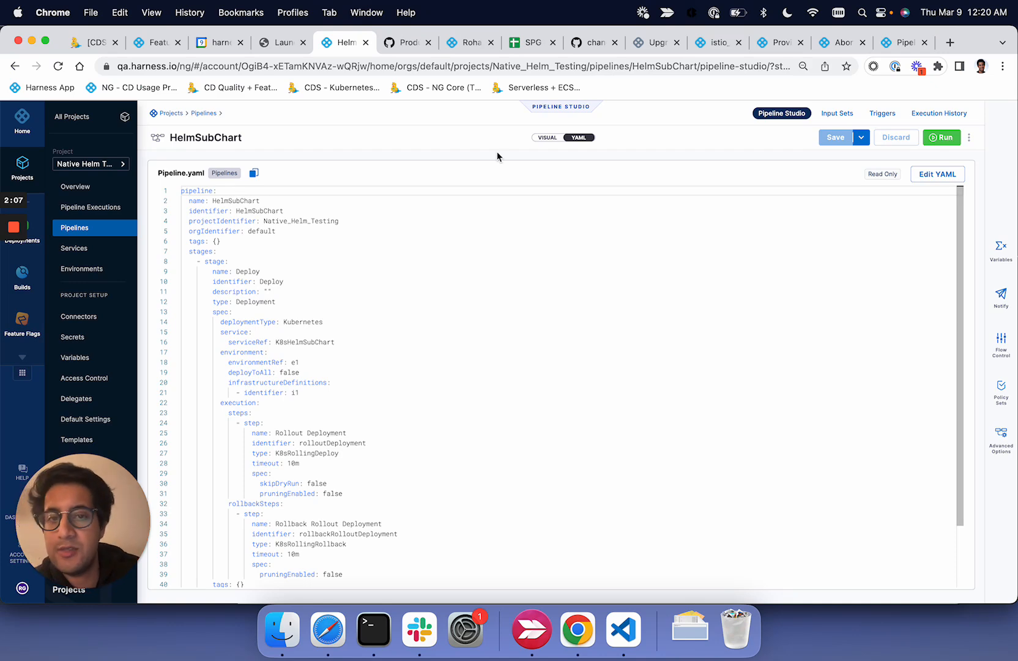
{"action": "left_click", "coordinate": [547, 137]}
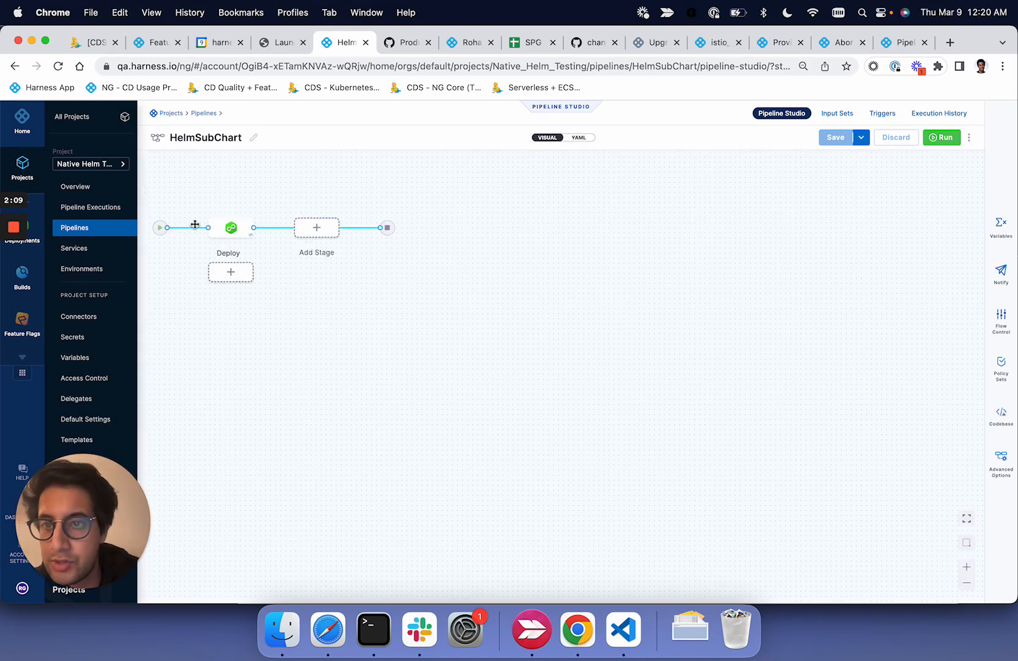
{"action": "left_click", "coordinate": [230, 227]}
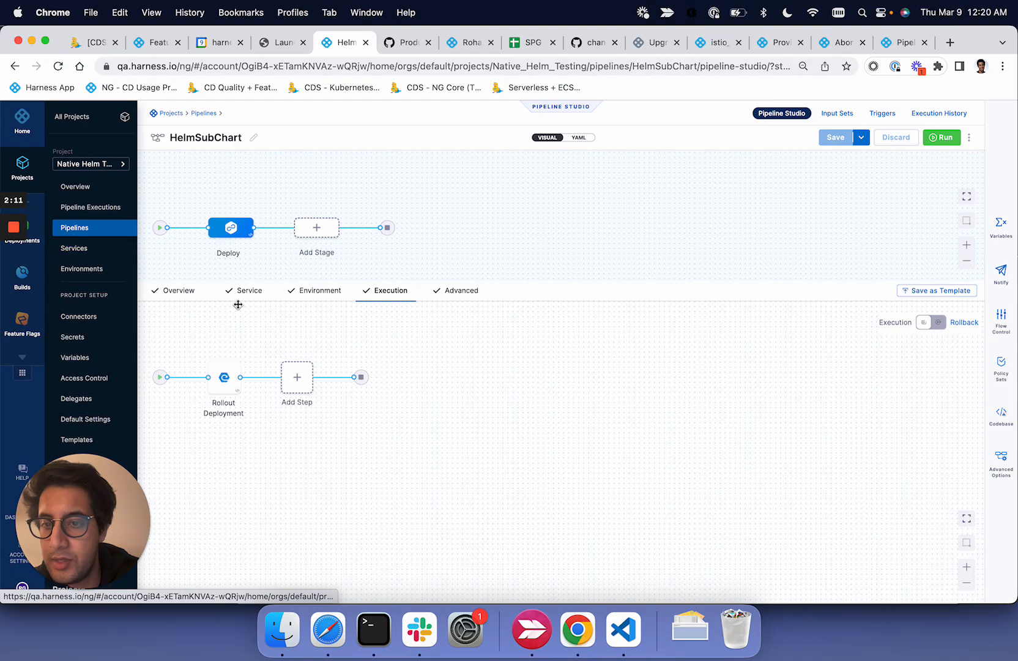
{"action": "left_click", "coordinate": [249, 290]}
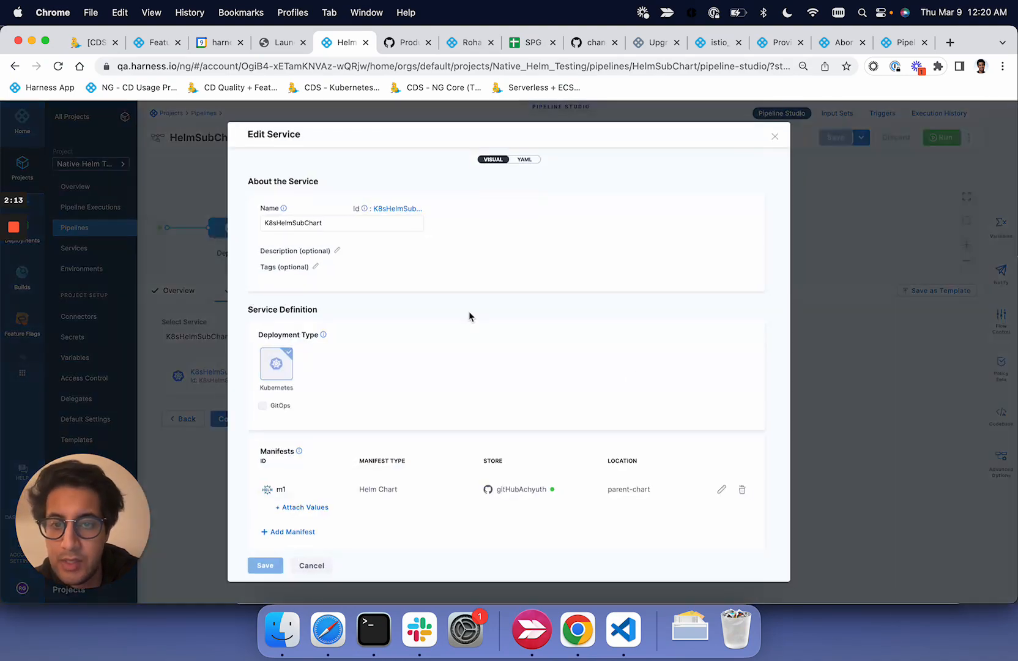
Edit manifest m1, keeping Helm Chart, and continue to the chart store with GitHub and gitHubAchyuth
{"action": "scroll", "scroll_direction": "down", "scroll_amount": 3}
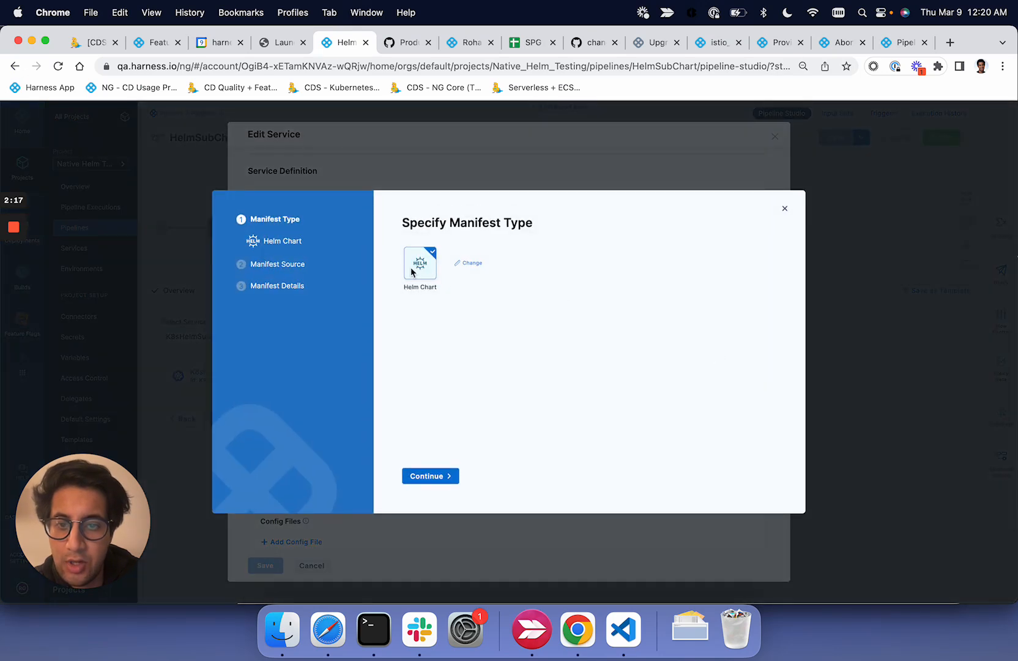
{"action": "mouse_move", "coordinate": [424, 262]}
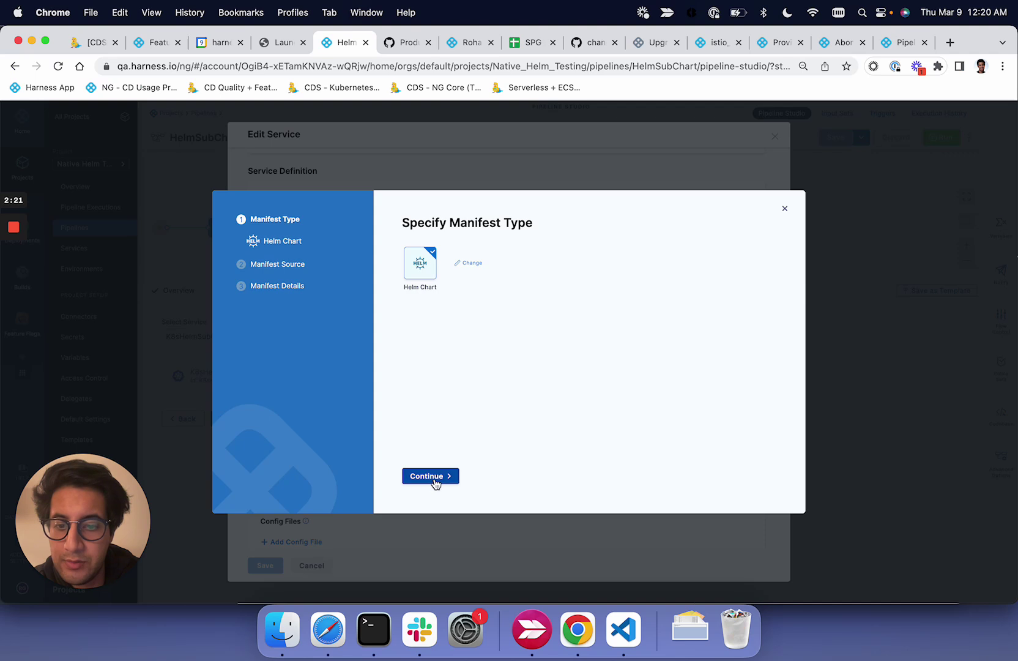
{"action": "left_click", "coordinate": [430, 477]}
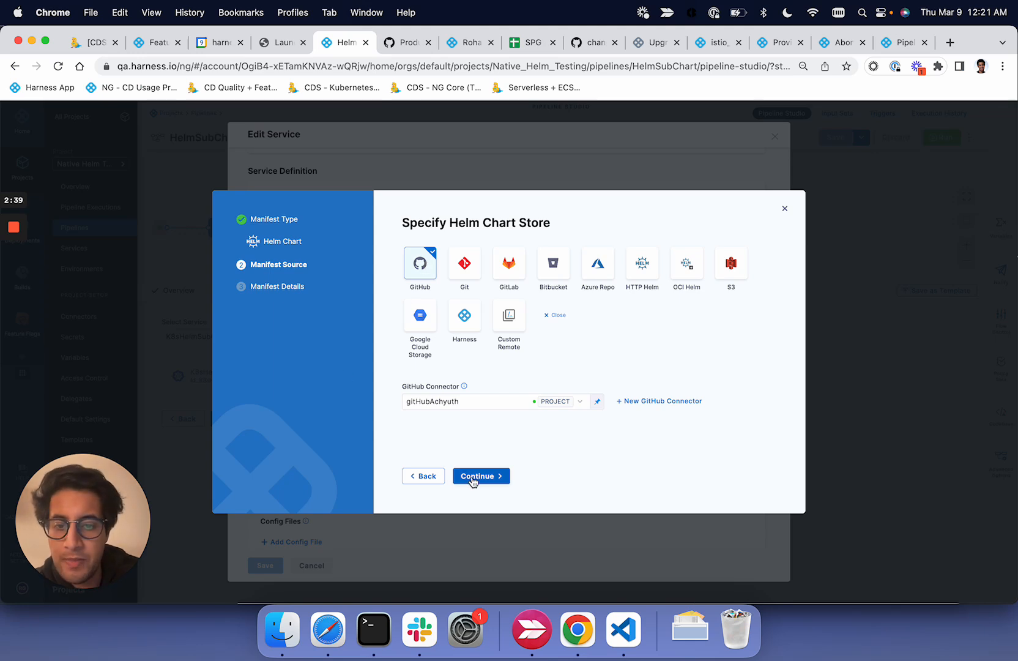
Review Manifest Details with sub-chart first-child and Template as the Helm command type, then close it
{"action": "left_click", "coordinate": [479, 475]}
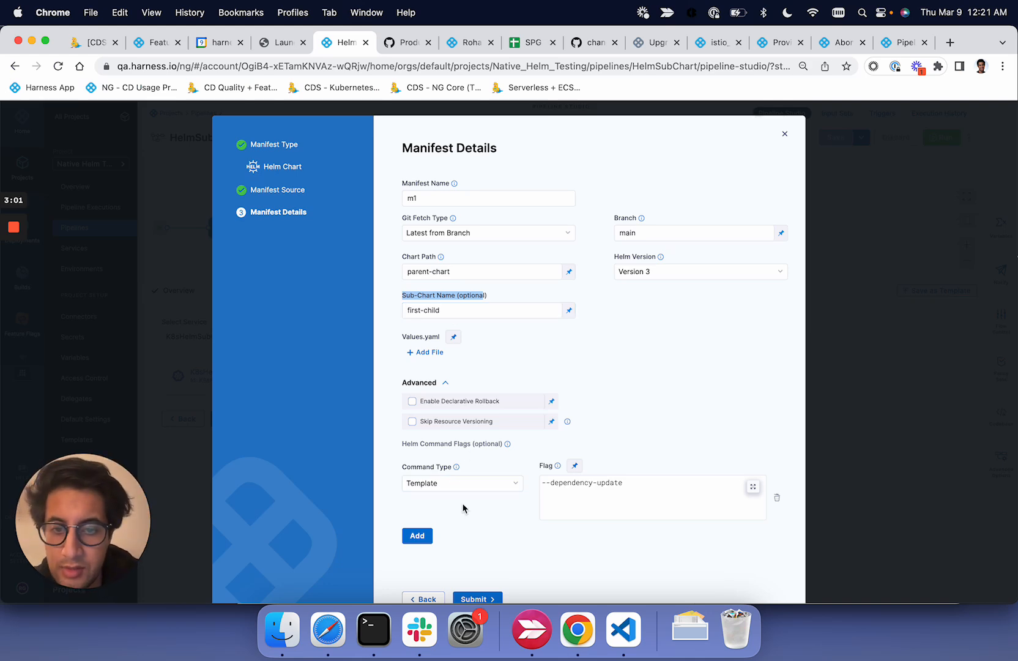
{"action": "mouse_move", "coordinate": [456, 467]}
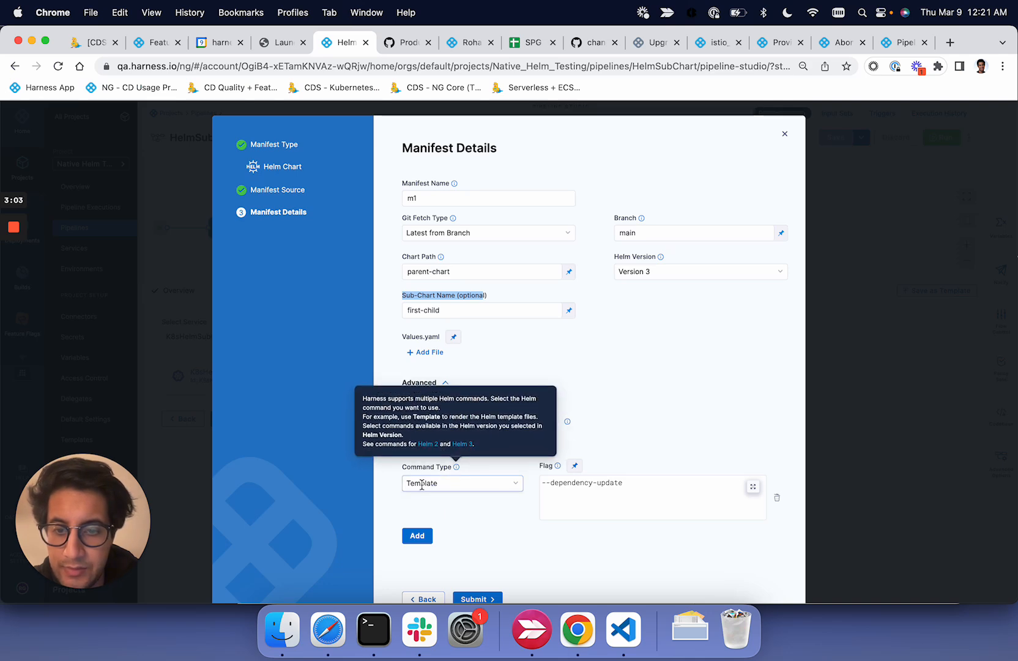
{"action": "mouse_move", "coordinate": [461, 506]}
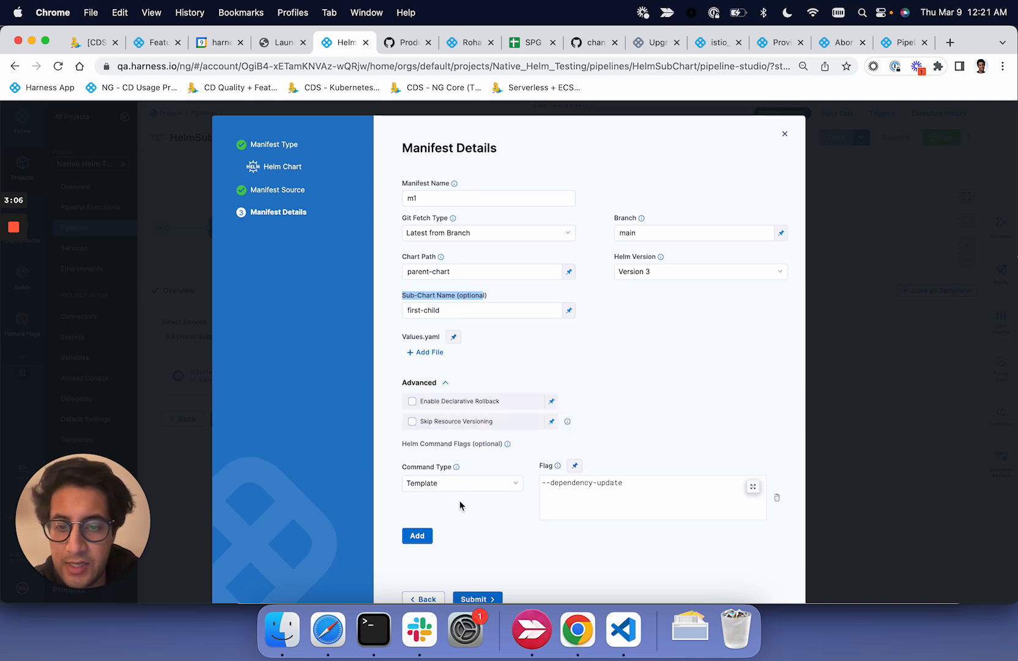
{"action": "left_click", "coordinate": [463, 482]}
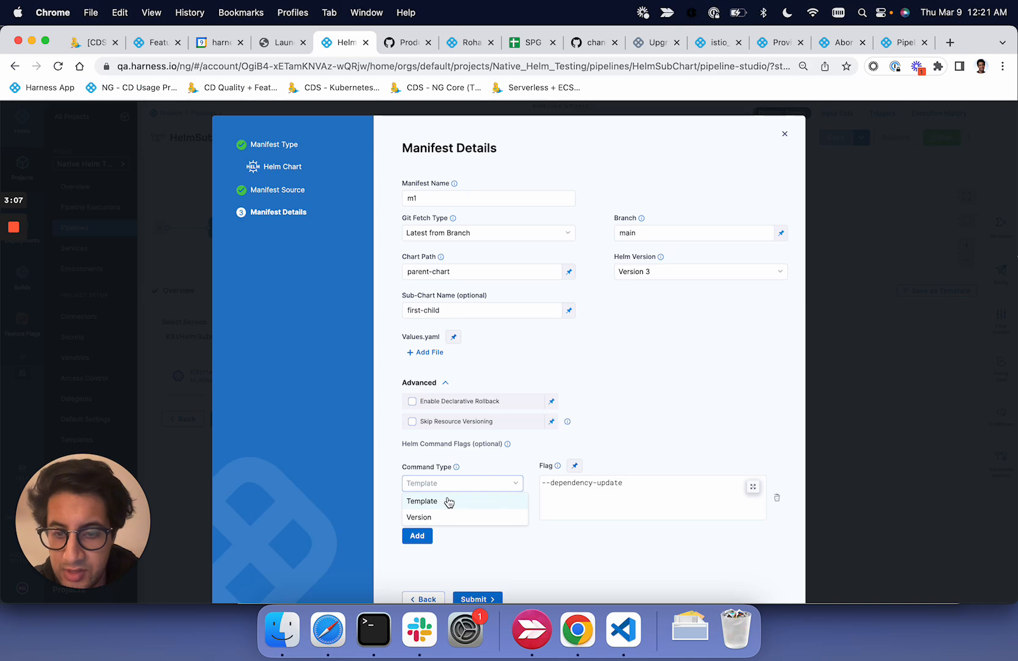
{"action": "left_click", "coordinate": [421, 500]}
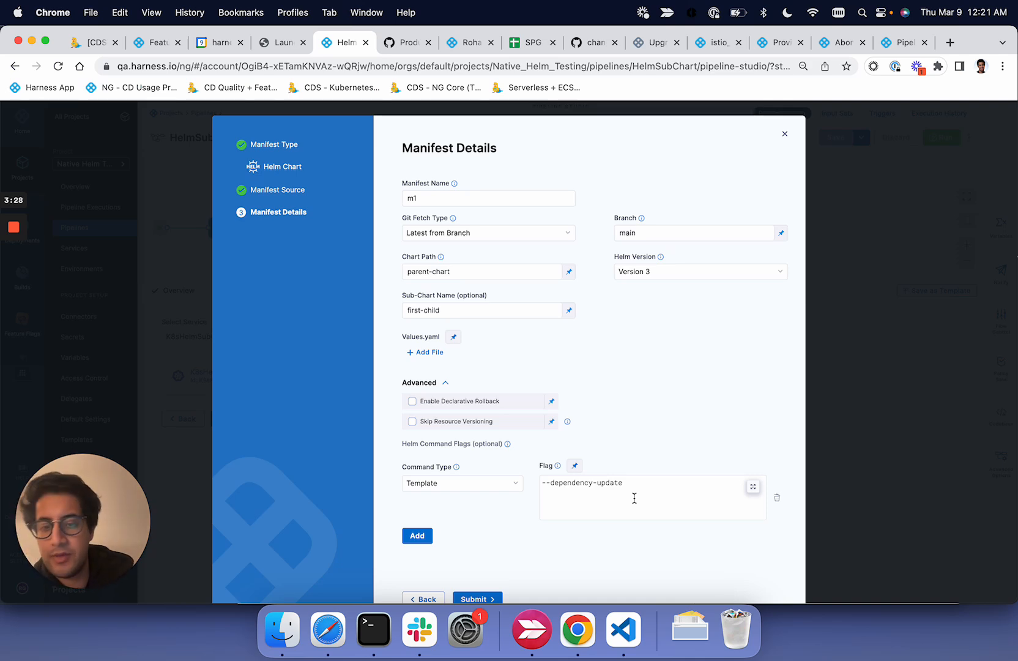
{"action": "left_click", "coordinate": [477, 599]}
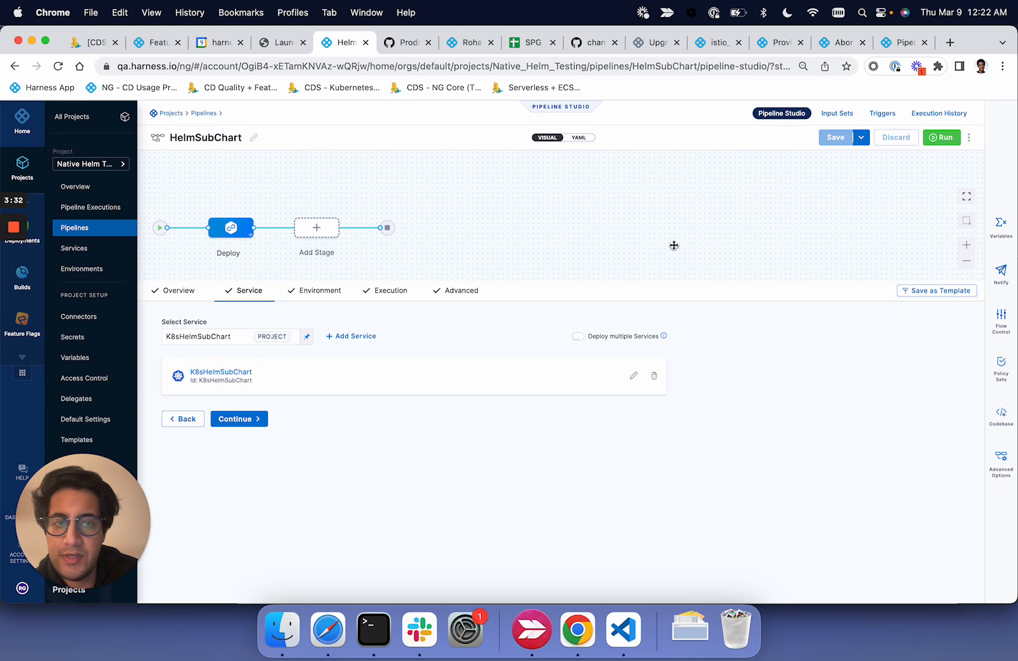
Check the stage's Environment and Execution tabs and go to the pipeline's Execution History
{"action": "left_click", "coordinate": [240, 418]}
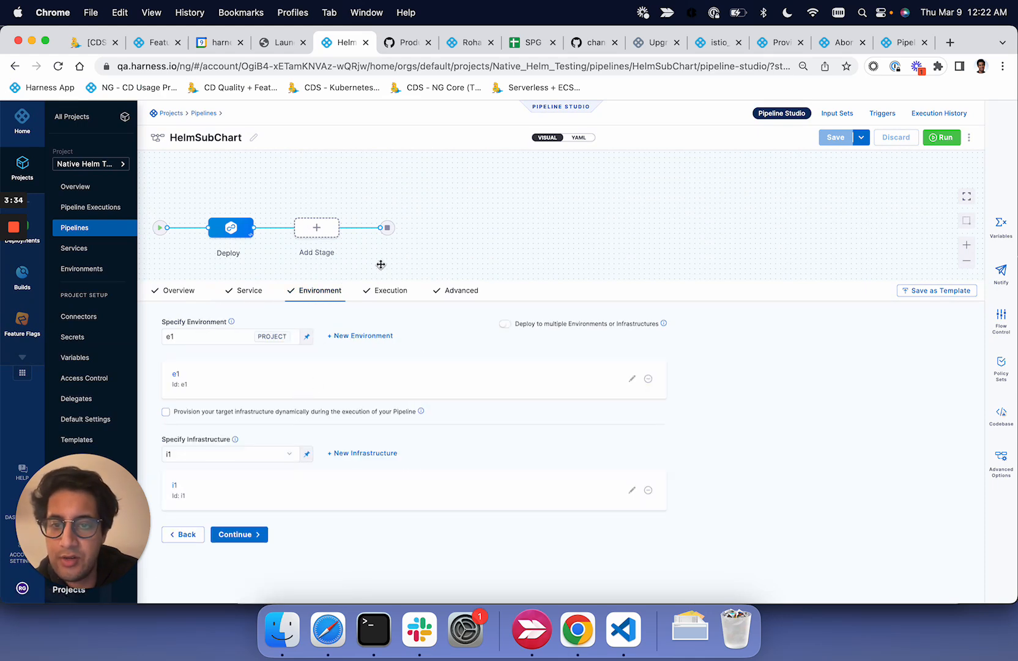
{"action": "left_click", "coordinate": [392, 291]}
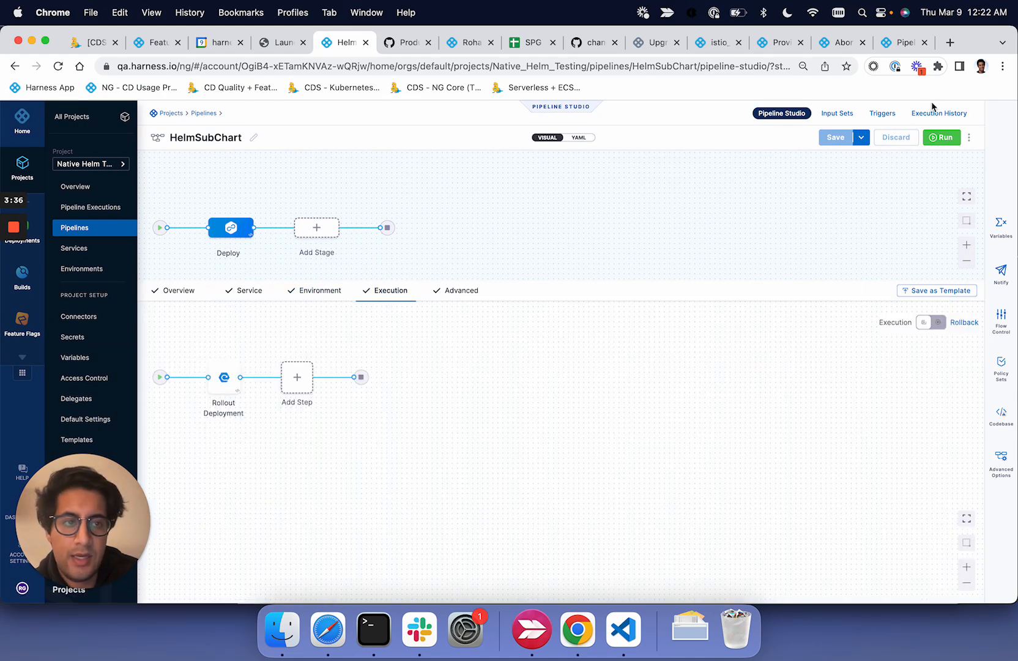
{"action": "left_click", "coordinate": [938, 112]}
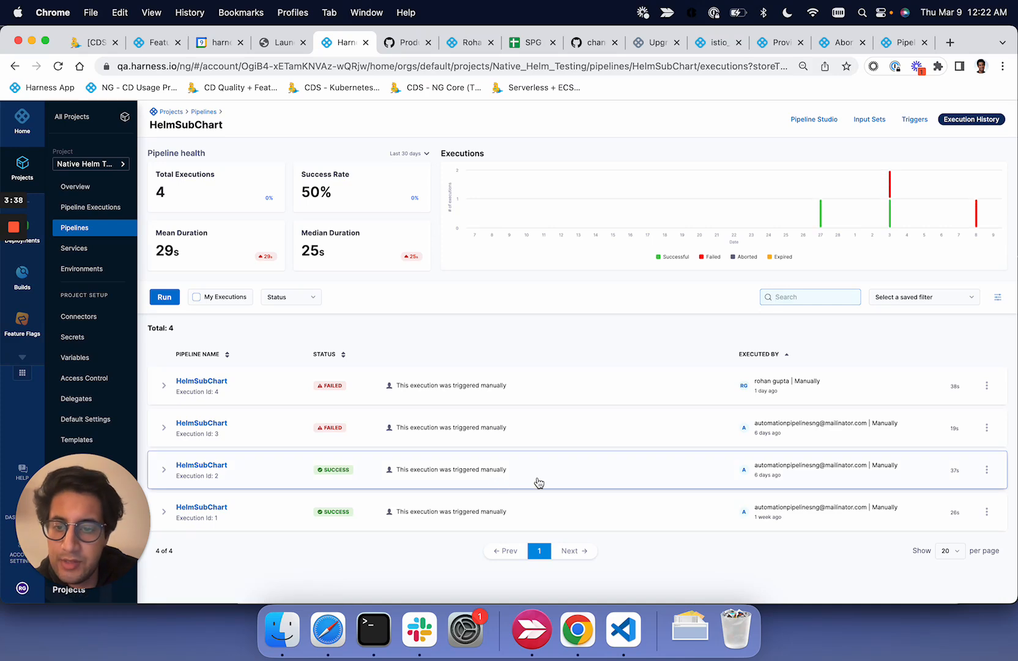
Open successful run 2 and highlight charts/first-child/values.yaml in the Fetch Files log
{"action": "left_click", "coordinate": [201, 465]}
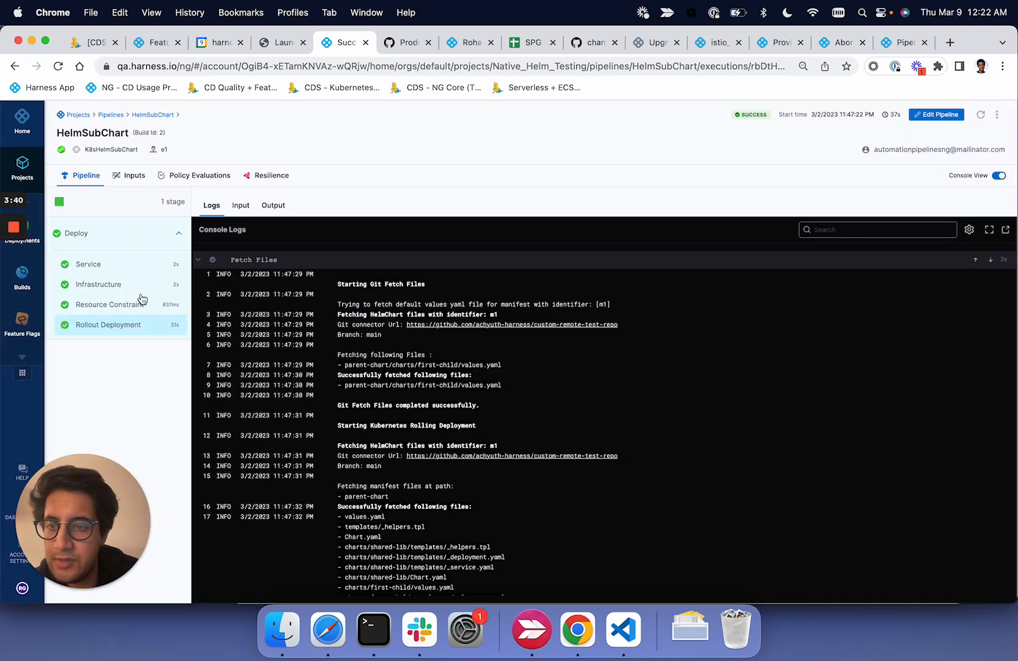
{"action": "mouse_move", "coordinate": [139, 270]}
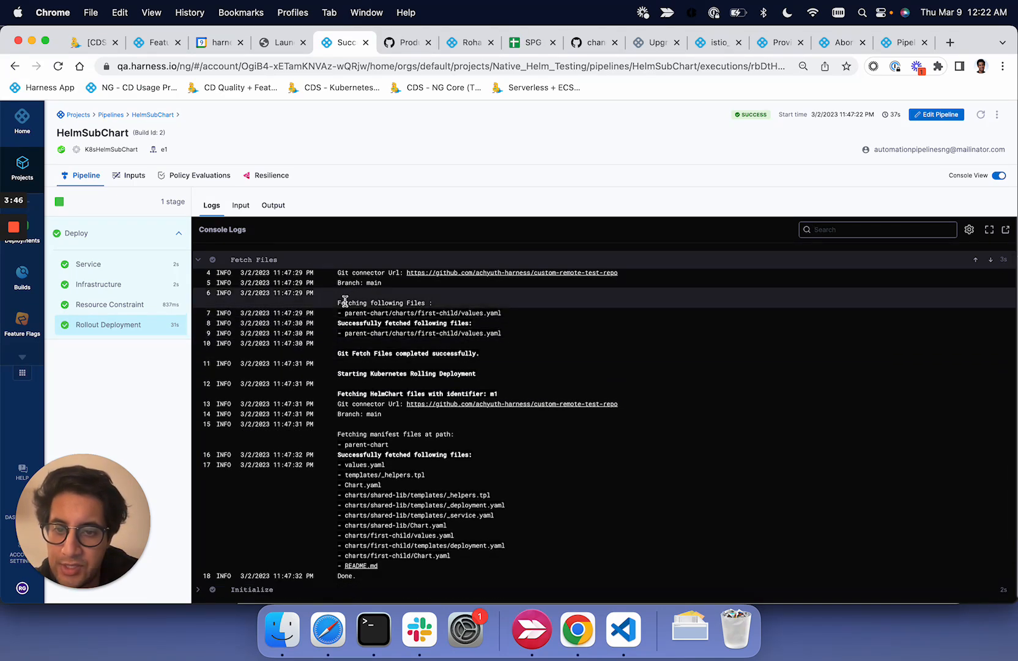
{"action": "left_click_drag", "start_coordinate": [338, 302], "coordinate": [502, 333]}
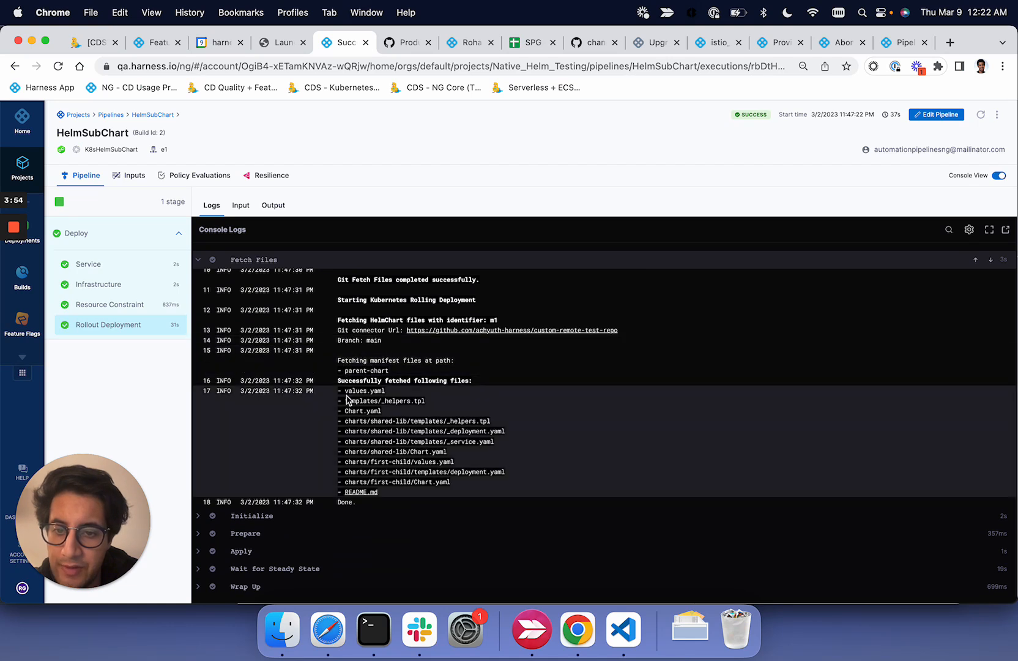
{"action": "left_click_drag", "start_coordinate": [348, 390], "coordinate": [436, 402]}
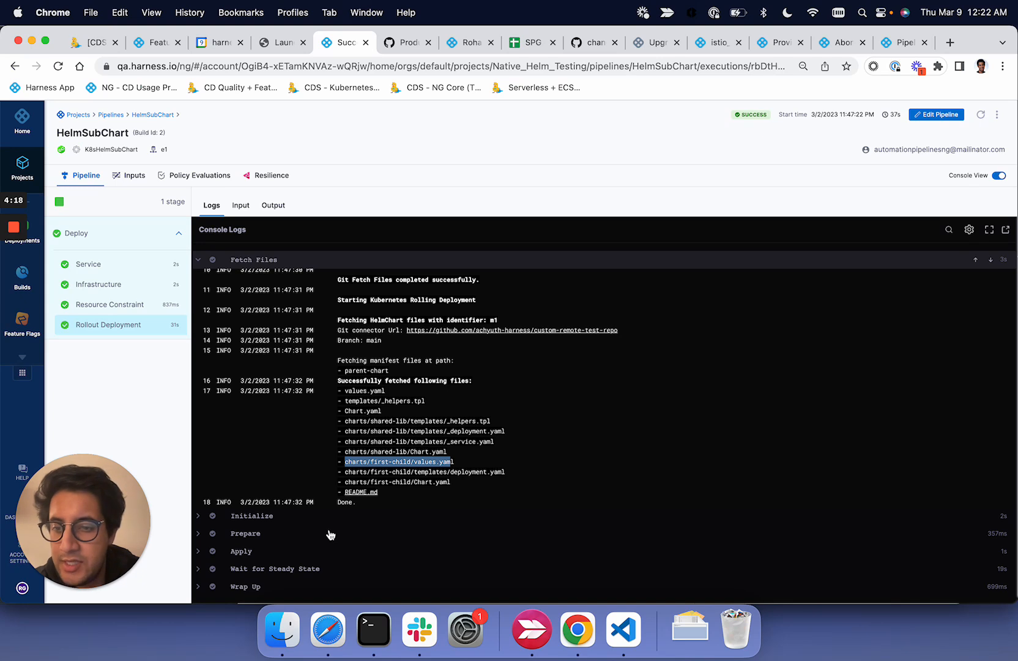
{"action": "mouse_move", "coordinate": [342, 513]}
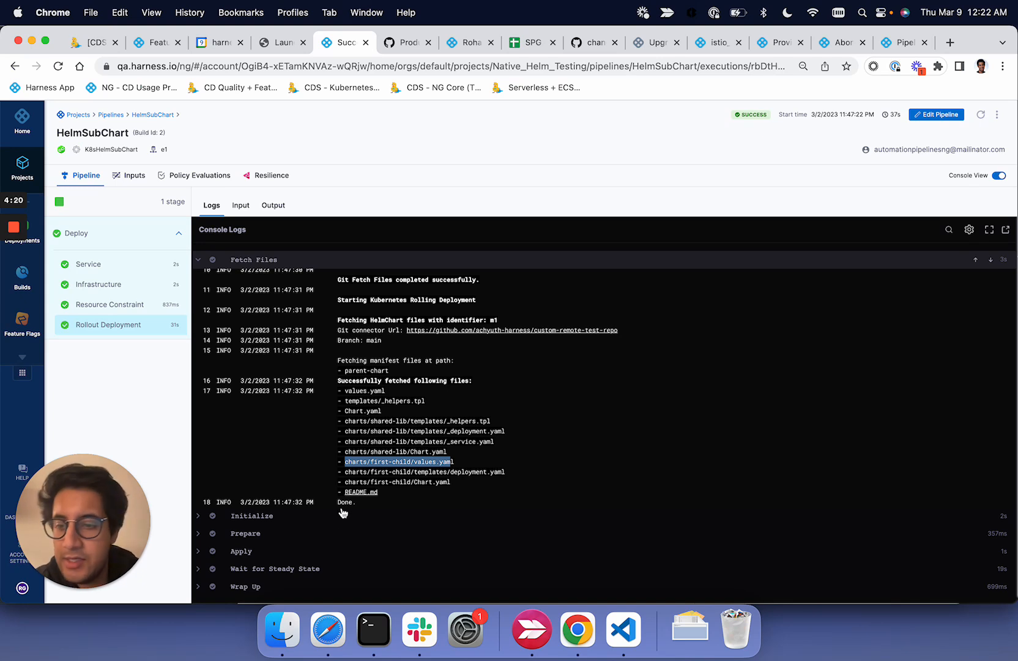